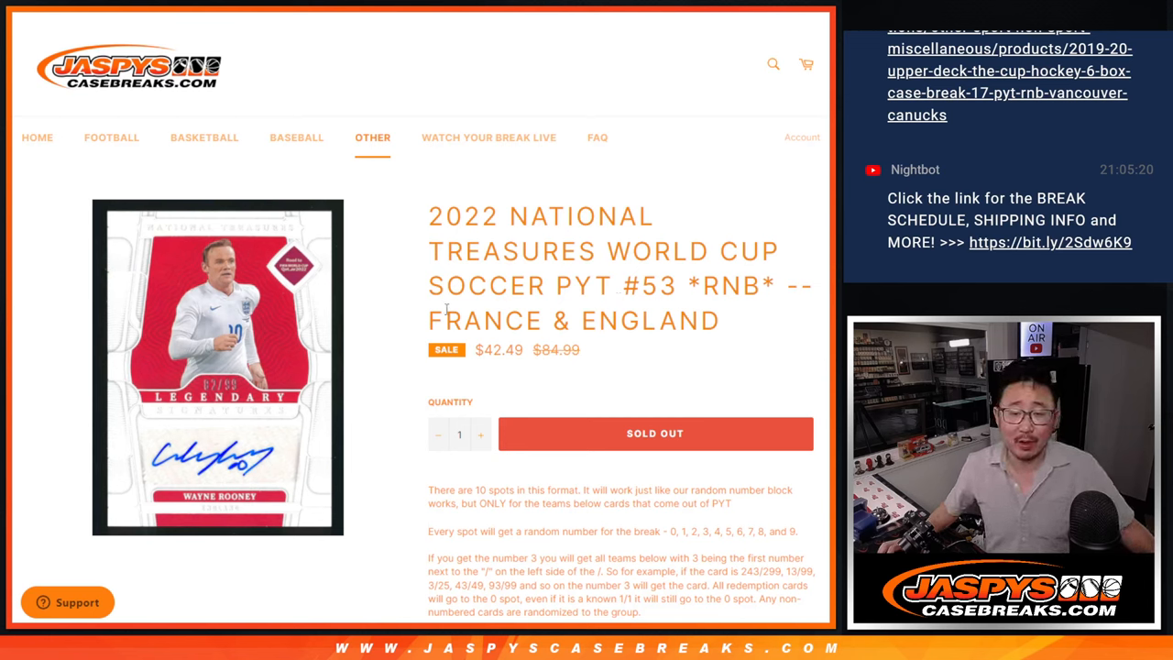
mouse_move(735, 323)
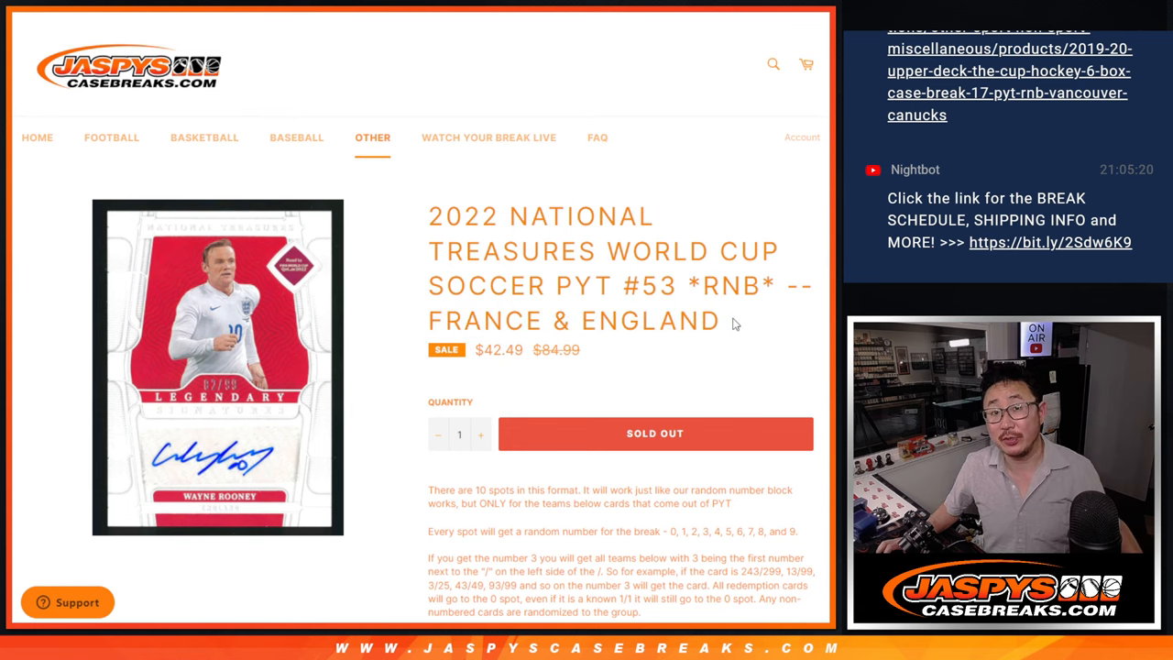
- Shuffle the ten buyer names repeatedly, then select the final shuffled order
scroll("down", 3)
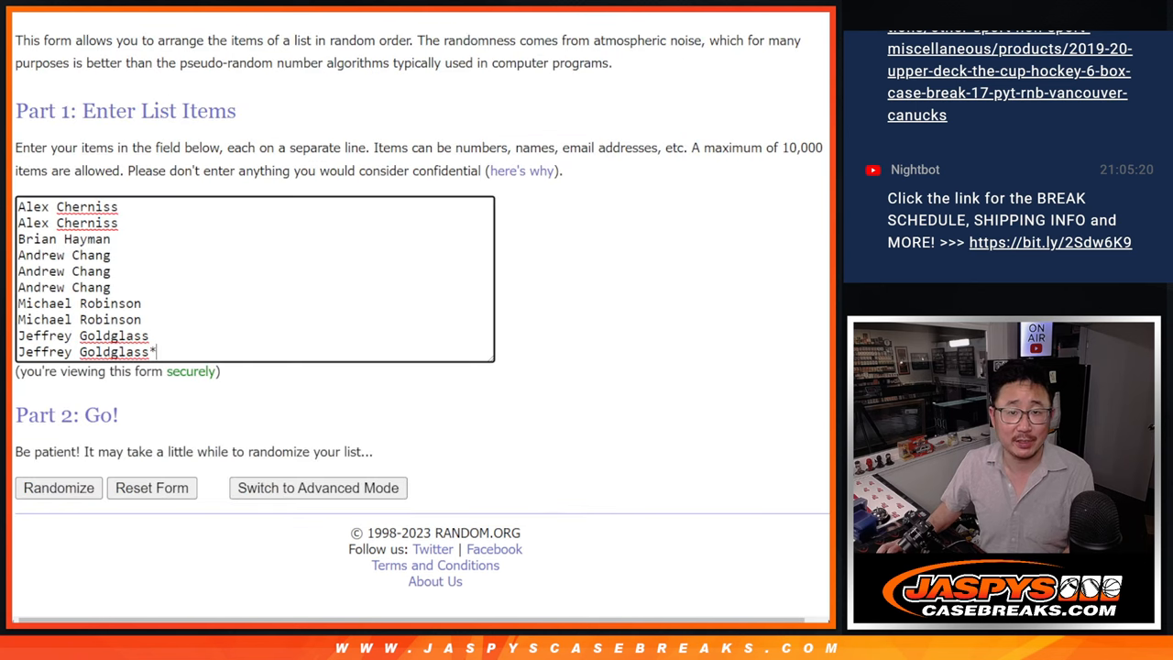
left_click(57, 488)
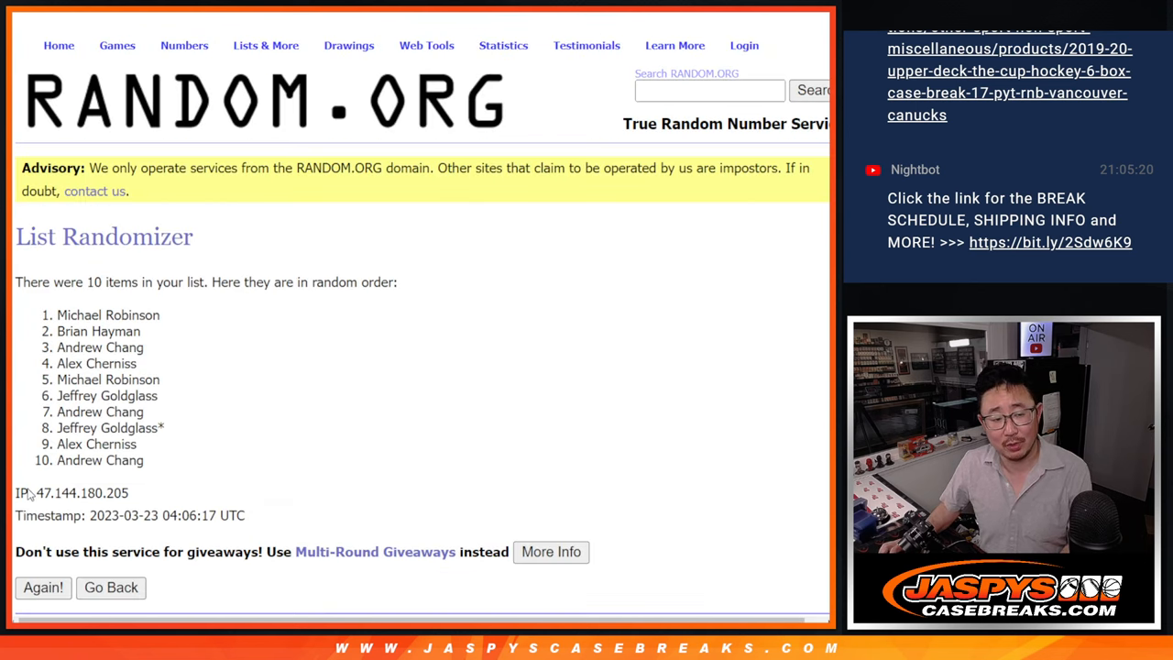
left_click(42, 587)
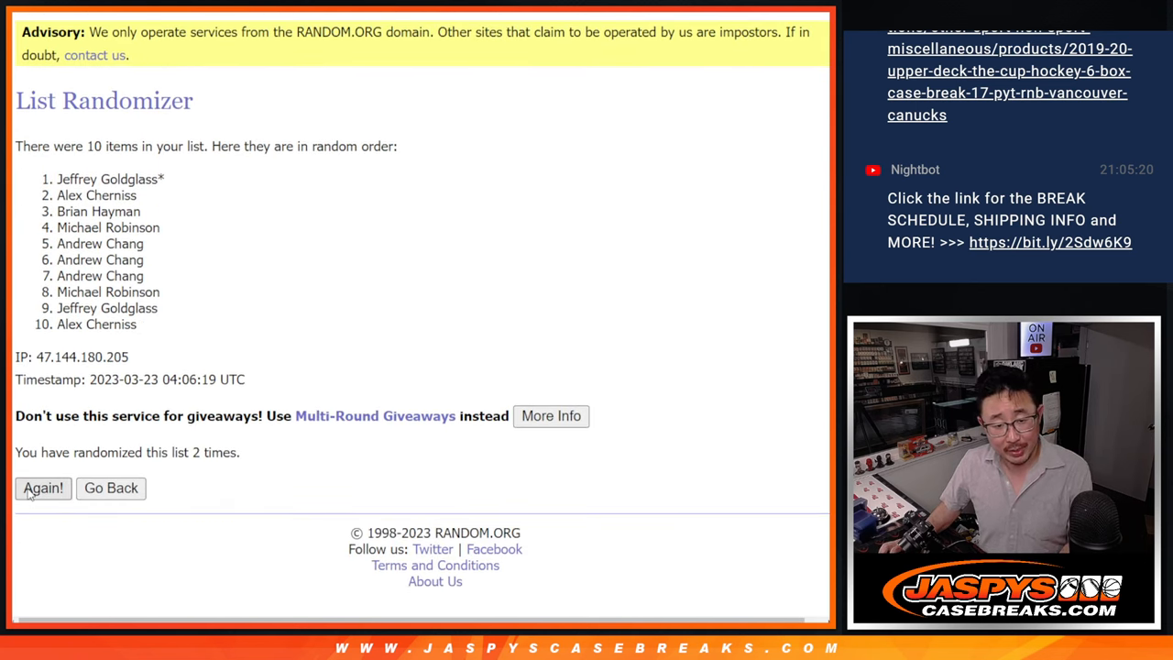
left_click(42, 489)
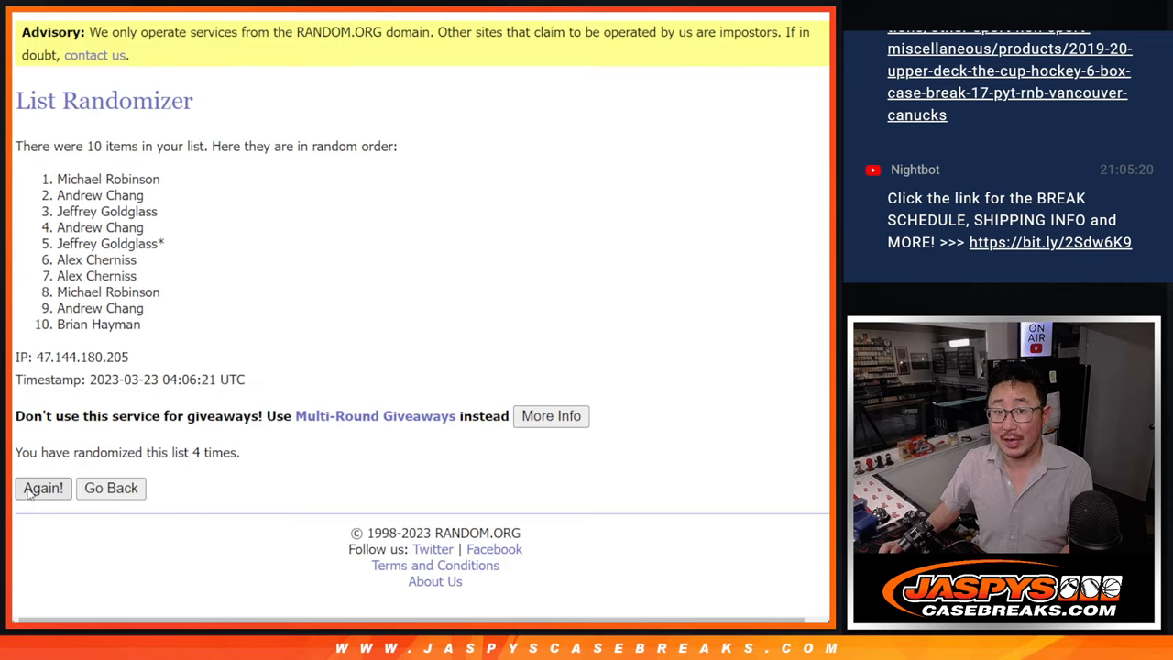
left_click(42, 488)
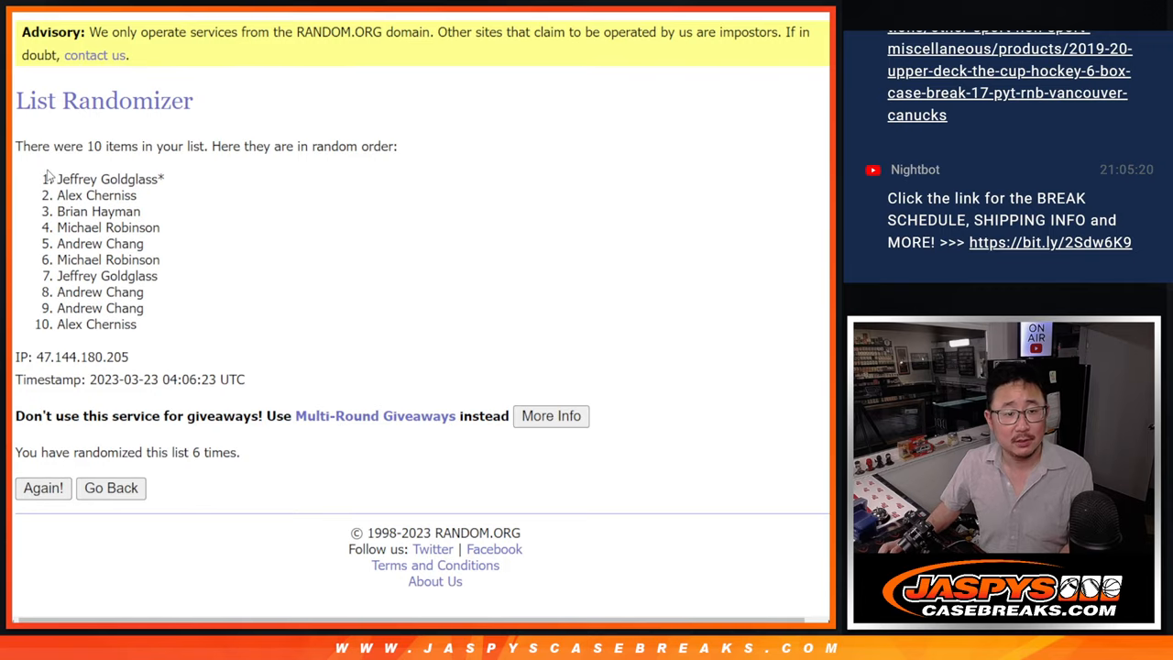
left_click_drag(57, 179, 147, 324)
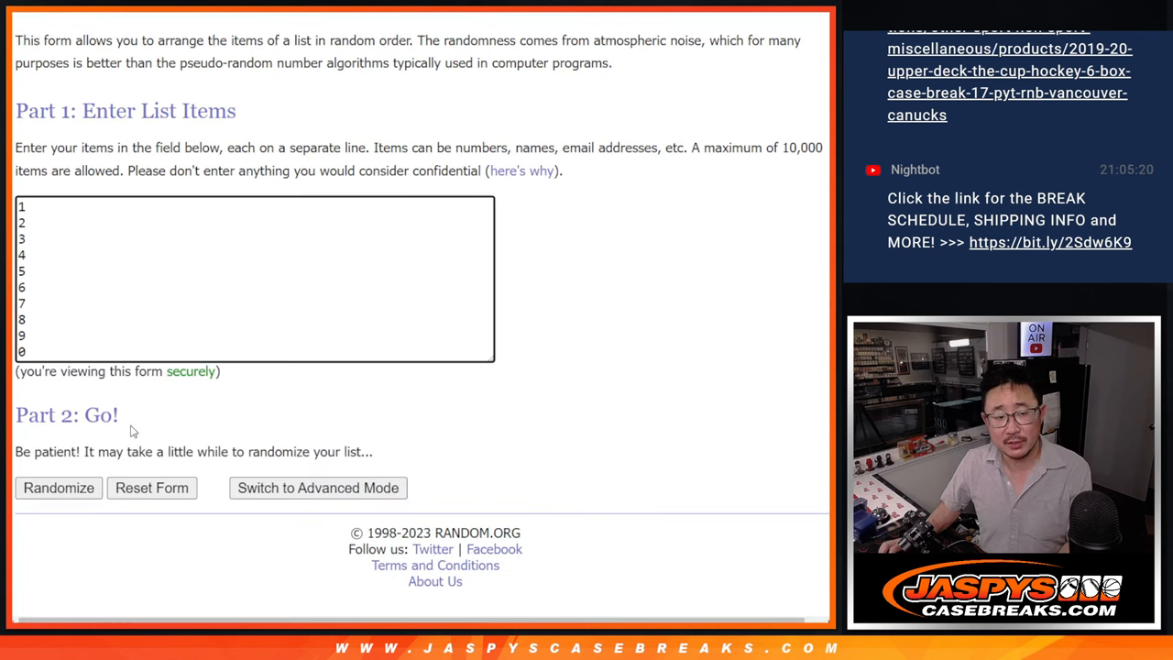
- Randomize the numbers 0–9 and select the shuffled result
left_click(58, 488)
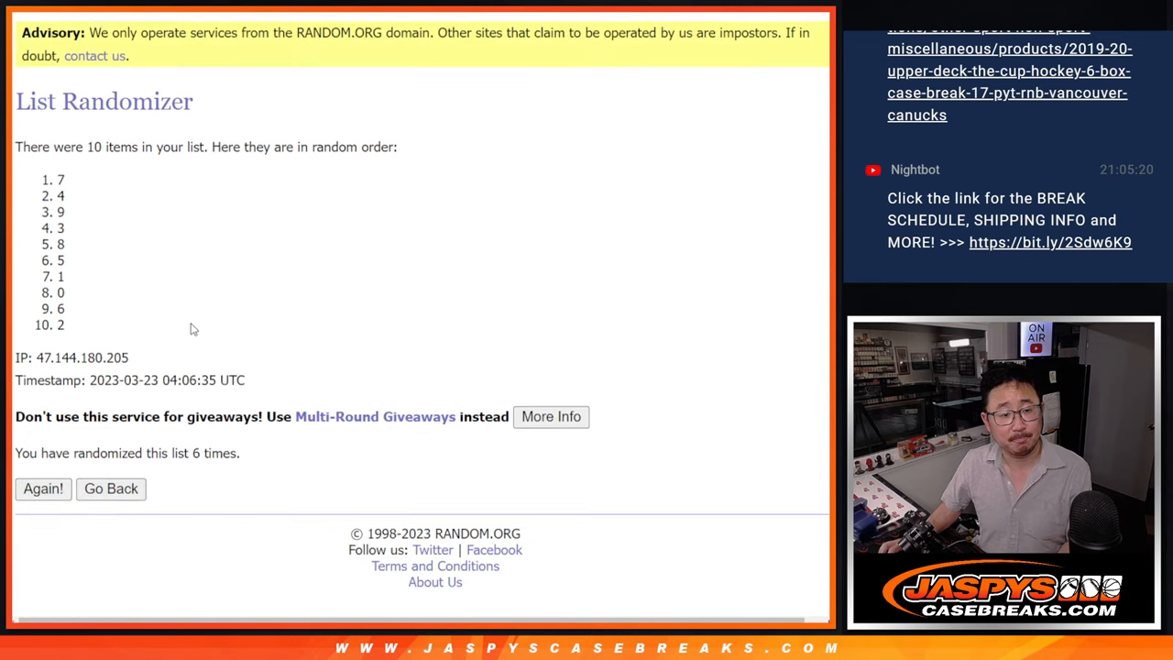
left_click_drag(61, 179, 61, 324)
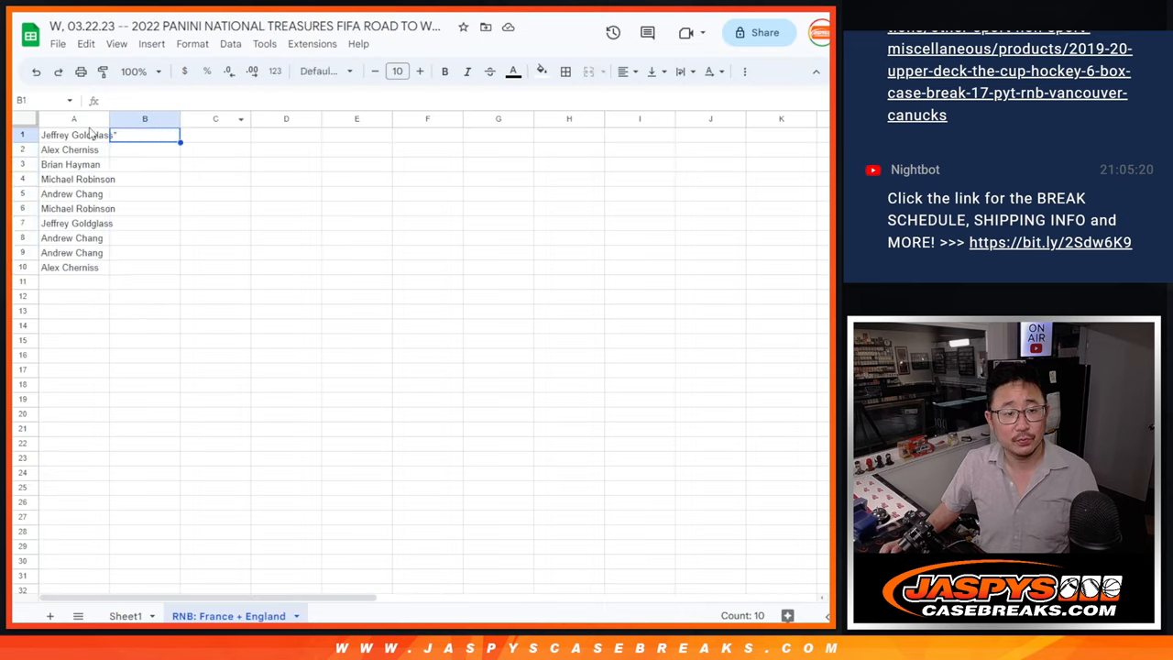
- Switch the sheet text to Droid Serif
left_click(325, 70)
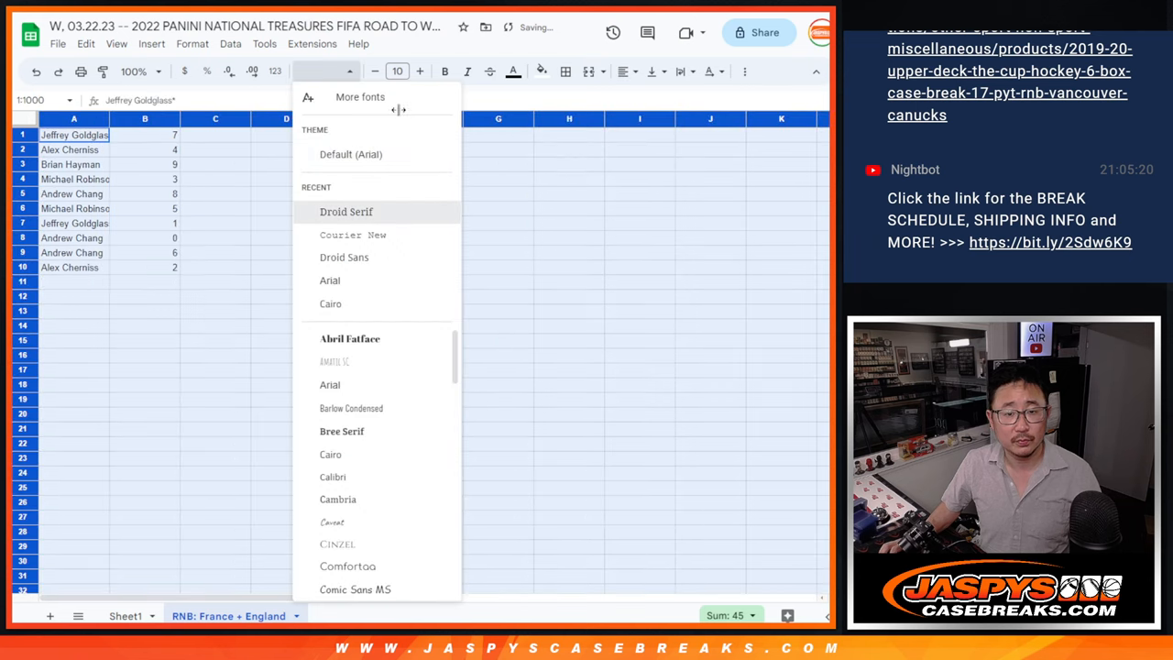
left_click(345, 212)
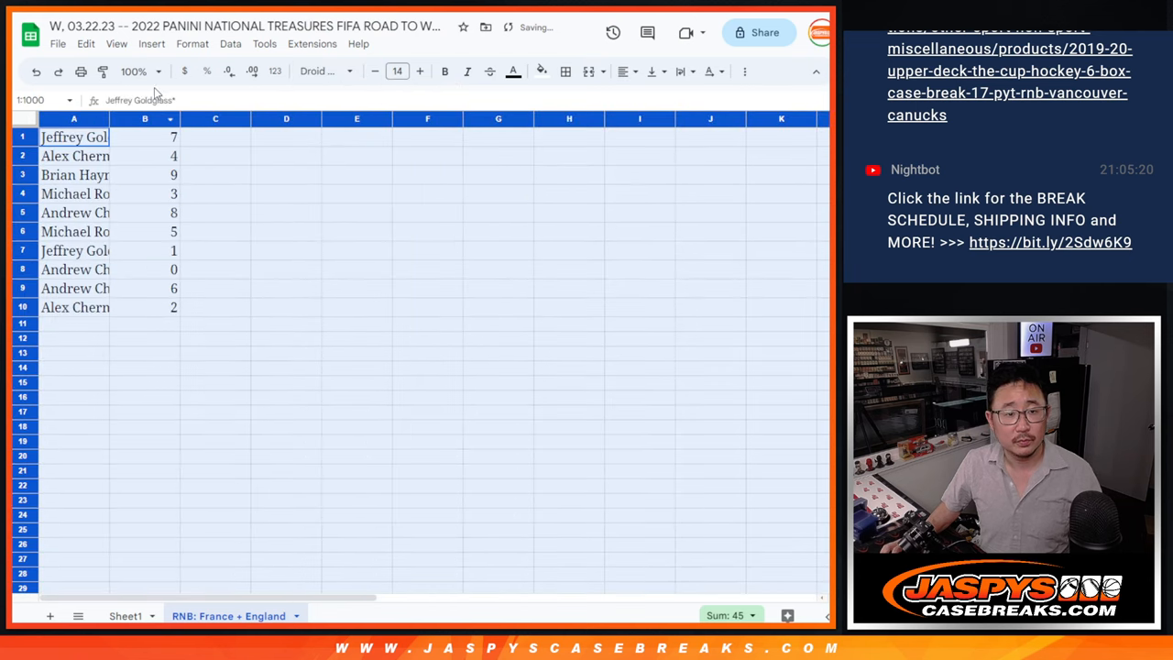
left_click(135, 71)
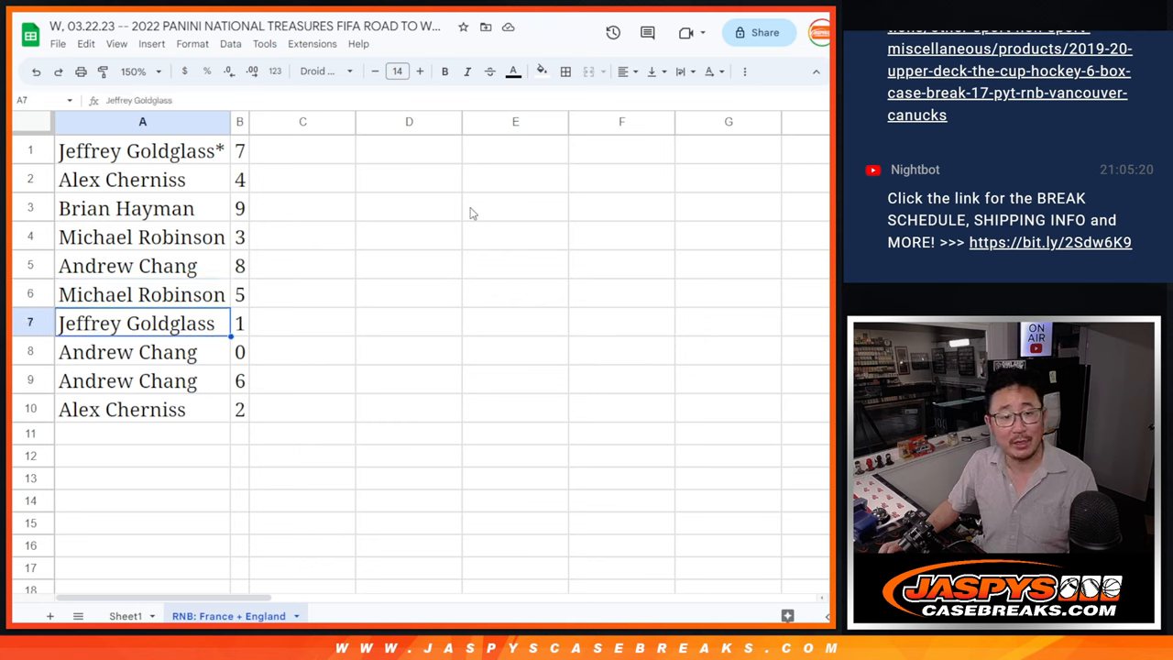
left_click(129, 380)
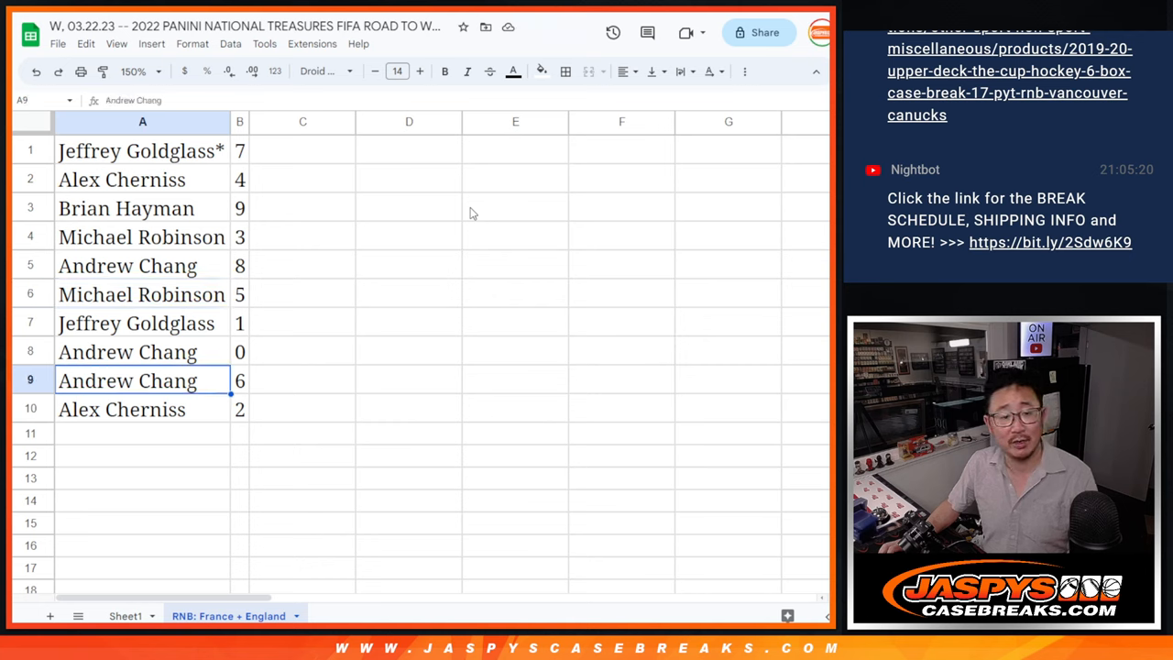
left_click(128, 408)
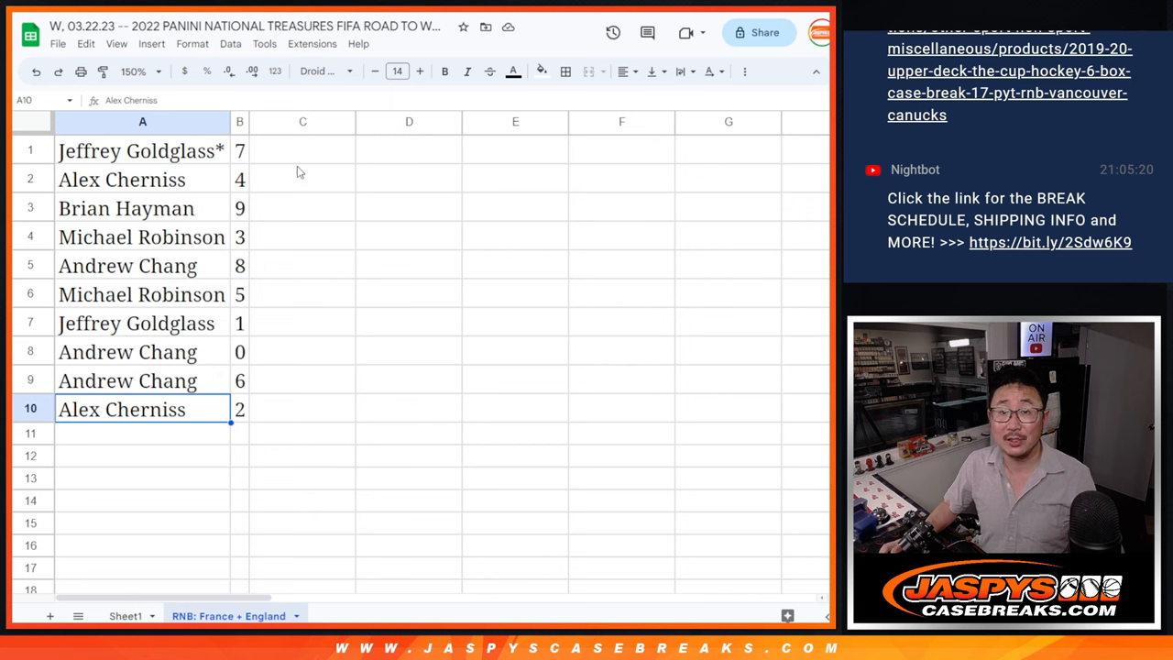